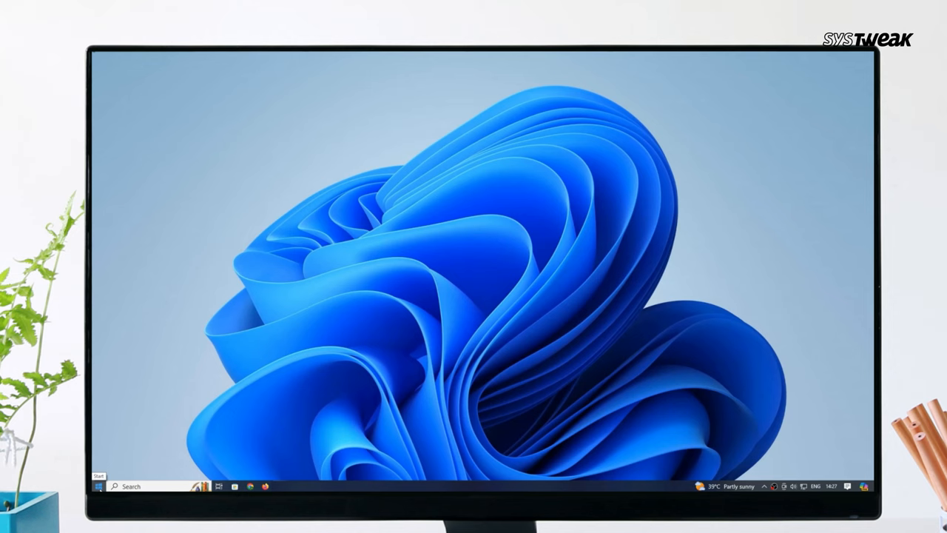
# - Launch Device Manager from the Start menu's tools list and expand Display adapters
pyautogui.rightClick(98, 487)
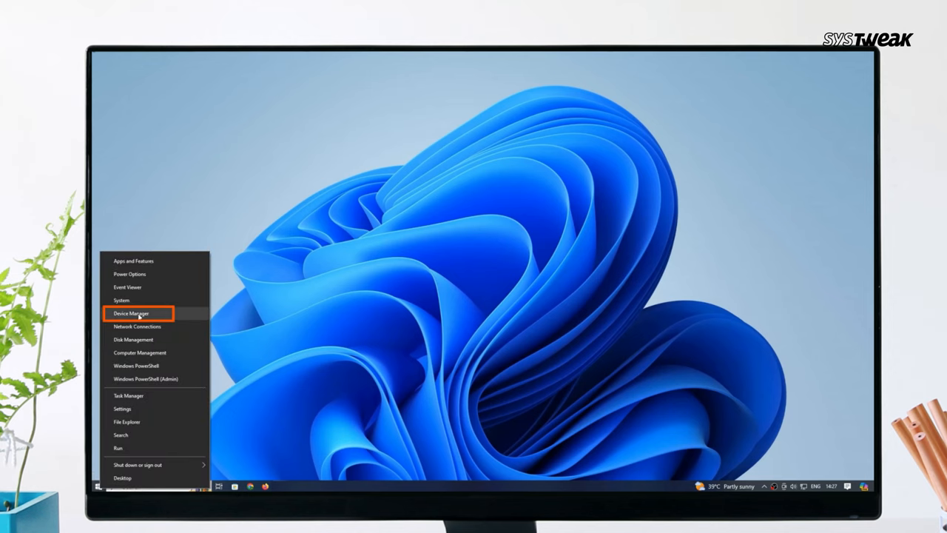
pyautogui.click(130, 314)
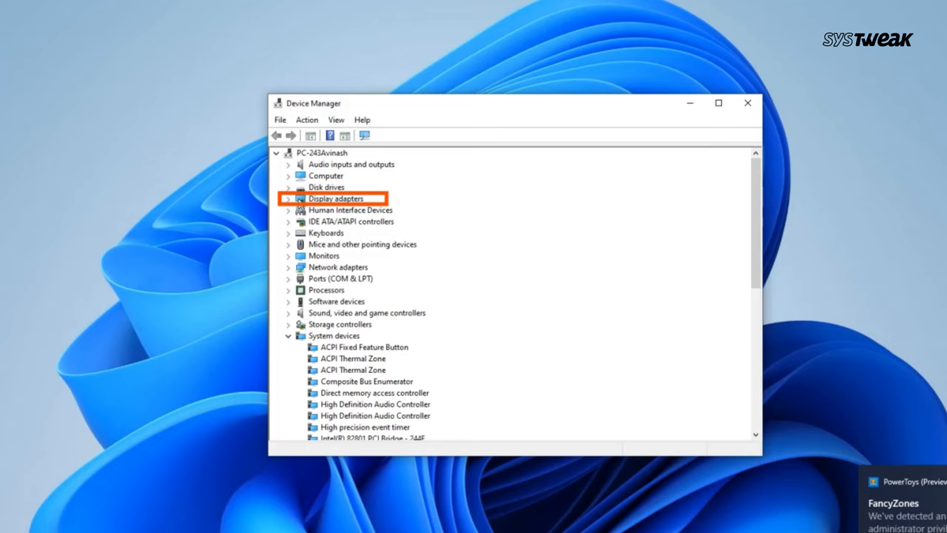
pyautogui.click(289, 198)
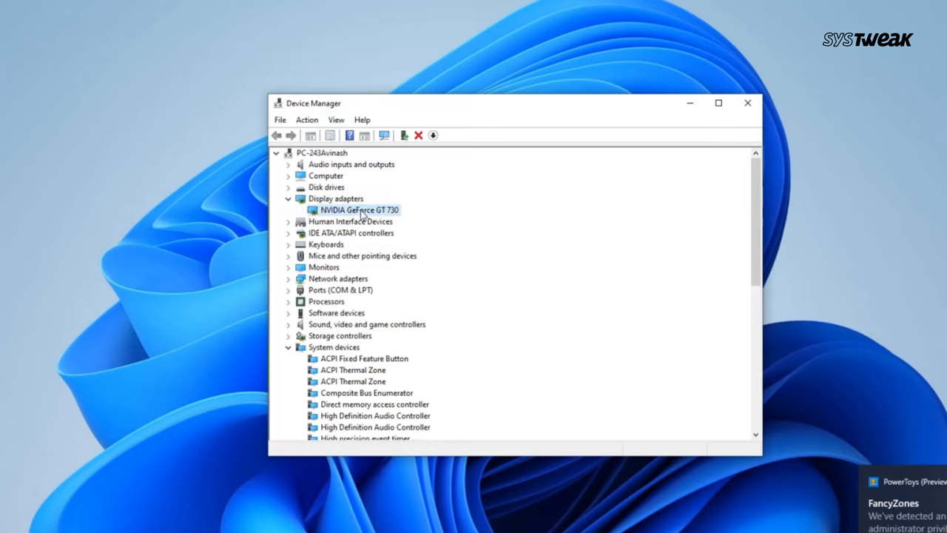
# - Start a driver update for the NVIDIA GeForce GT 730 from its context menu
pyautogui.rightClick(358, 210)
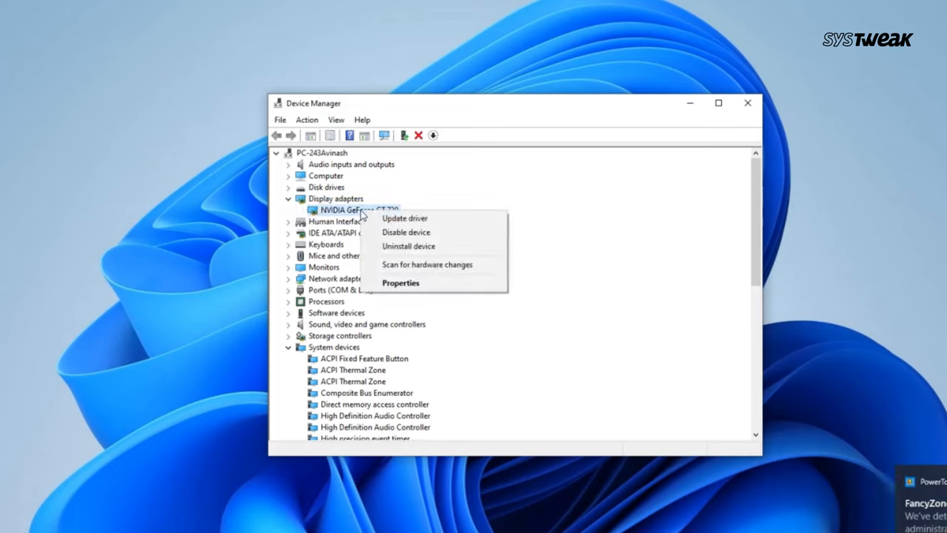
pyautogui.click(406, 218)
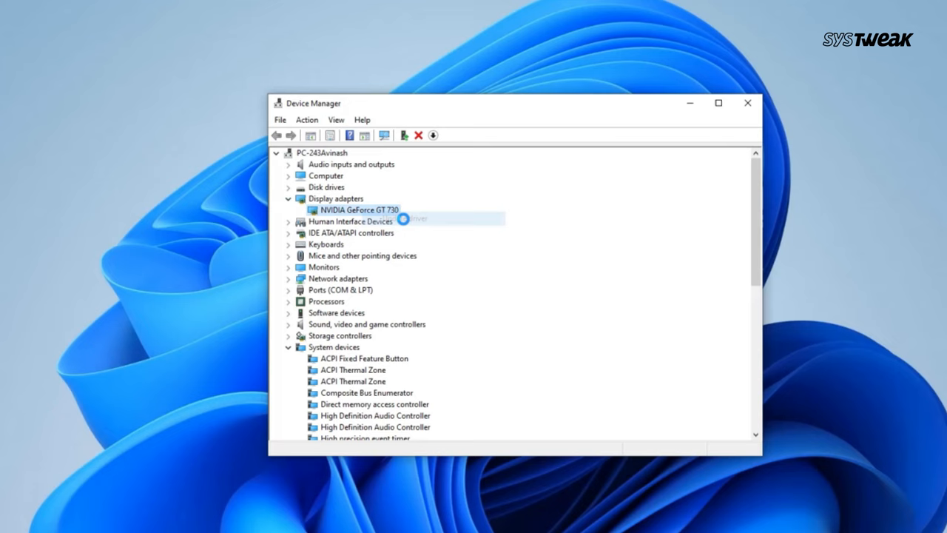
# - Let Windows search automatically for the best driver for the GeForce GT 730
pyautogui.click(414, 219)
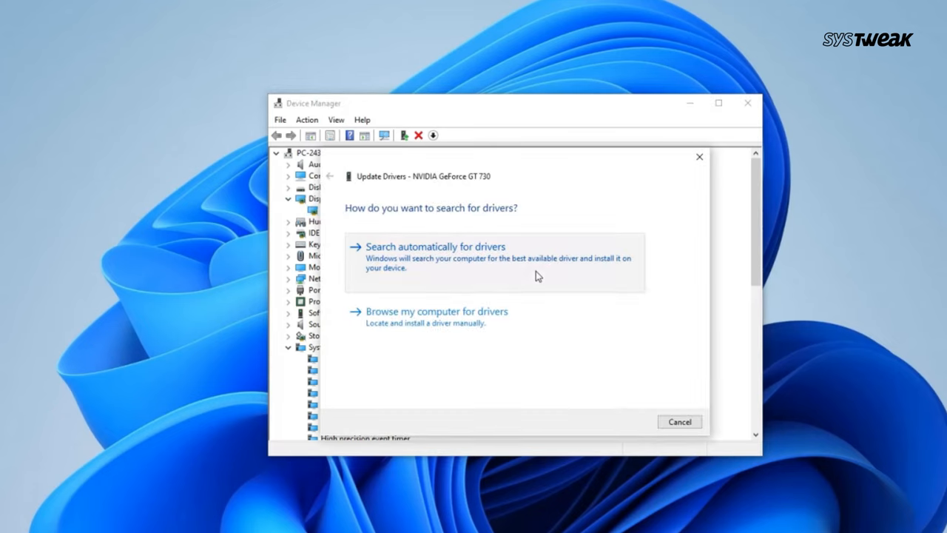
pyautogui.click(435, 245)
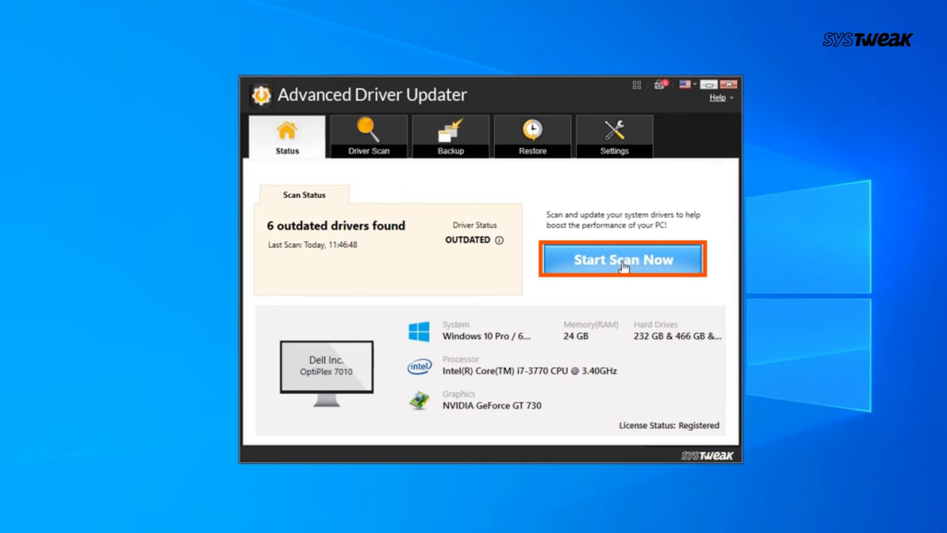
# - Scan the PC for outdated drivers, then update all six out-of-date drivers at once
pyautogui.click(622, 260)
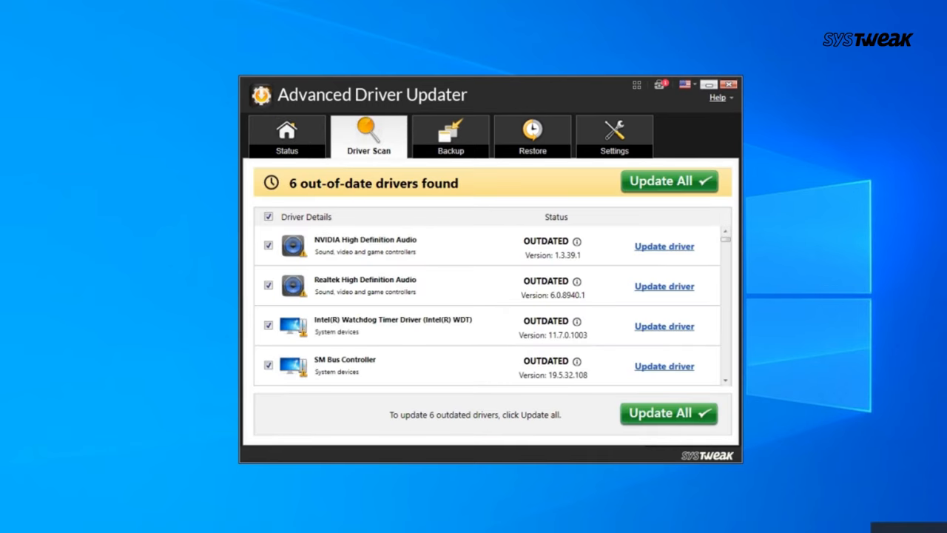
pyautogui.moveTo(423, 364)
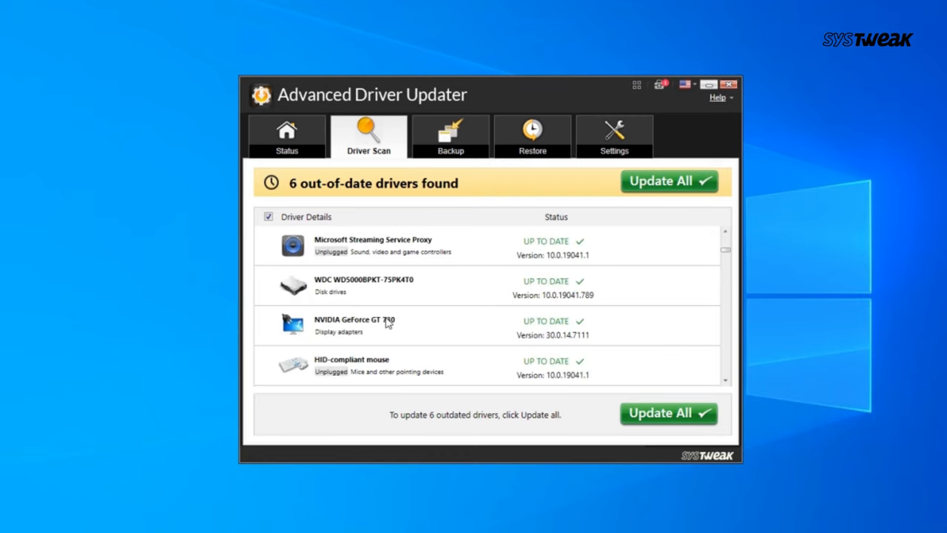
pyautogui.click(667, 180)
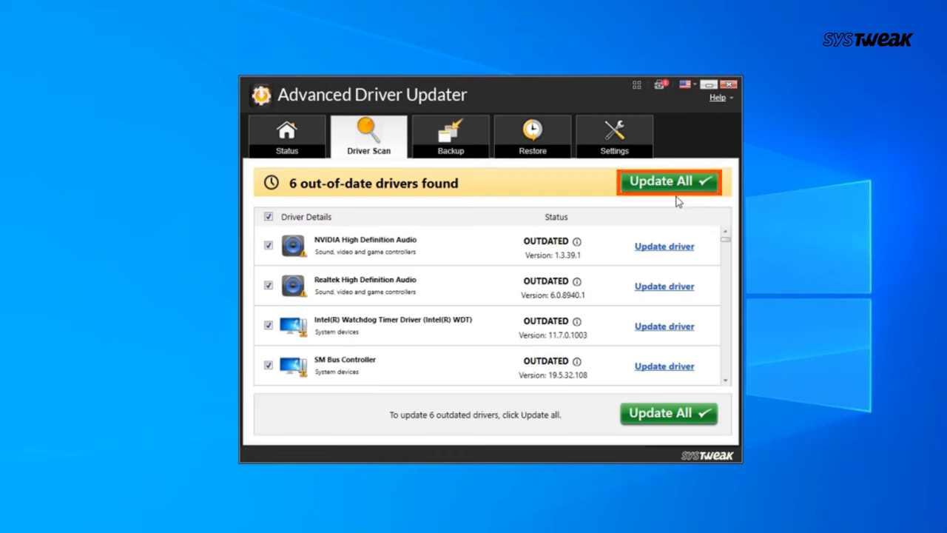
pyautogui.click(668, 180)
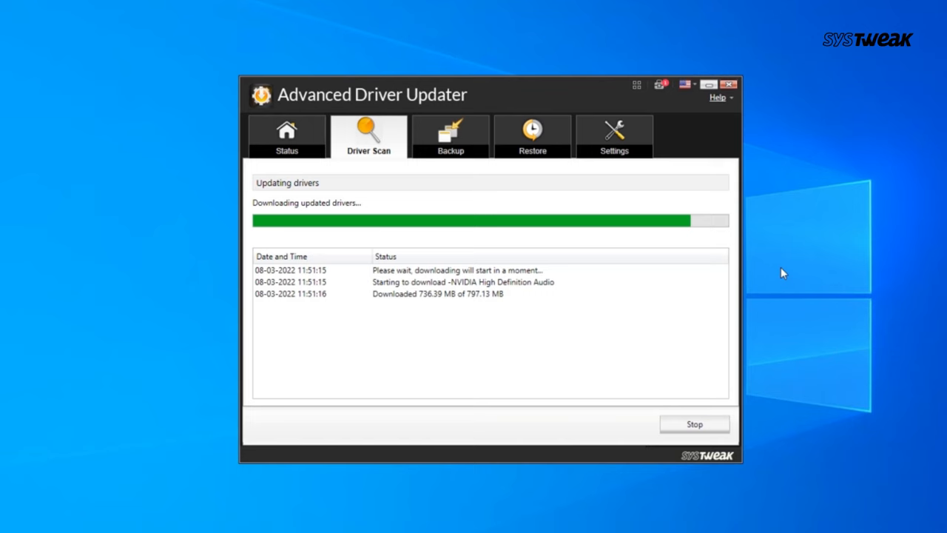